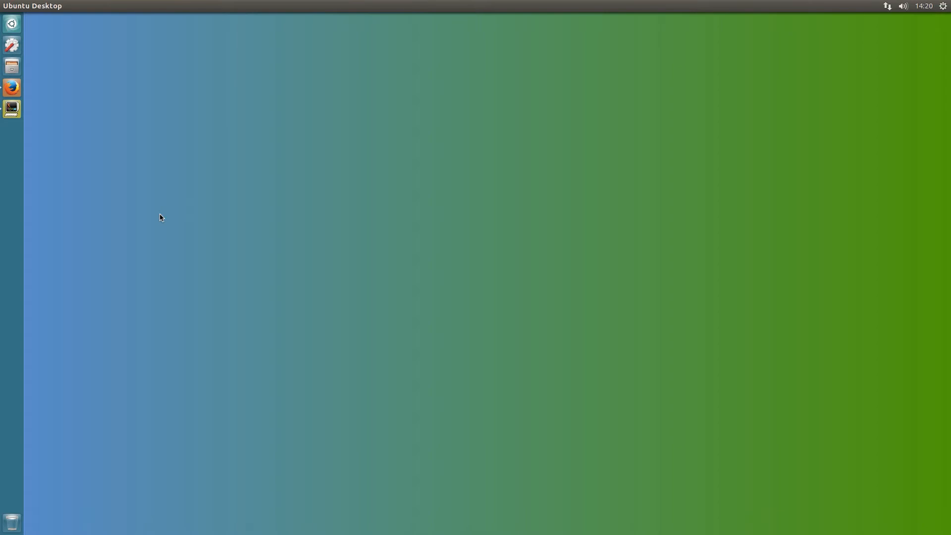
mouse_move(127, 79)
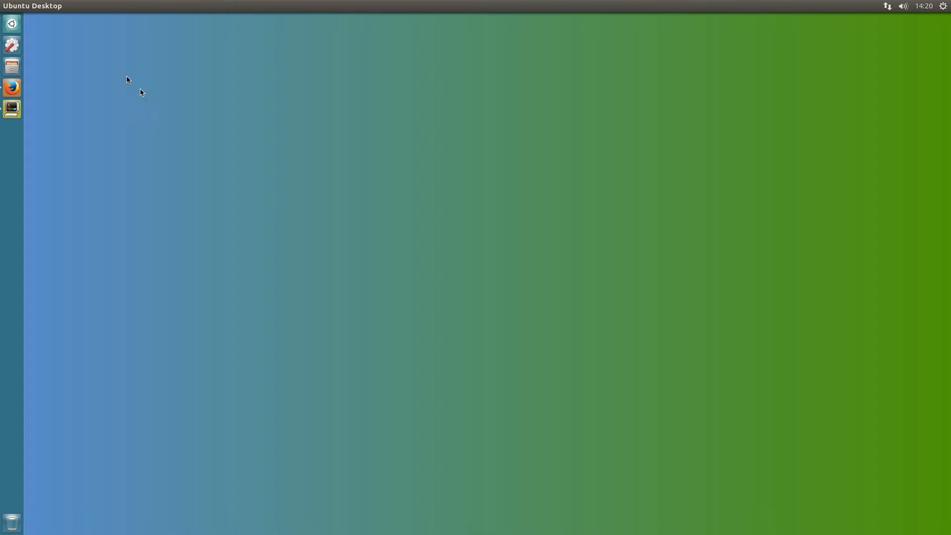
From the admin Users list, open johnzoidberg's details page showing his $40.00 balance
left_click(10, 87)
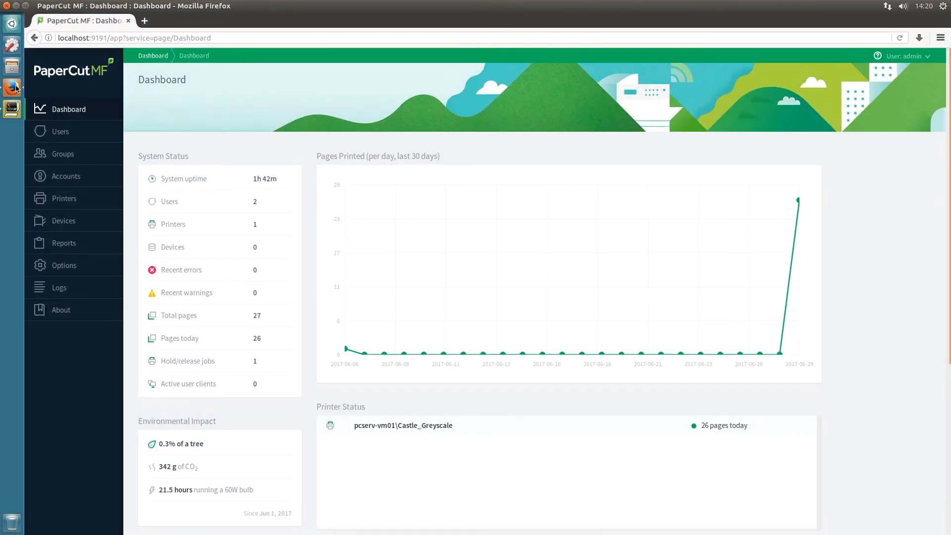
mouse_move(191, 140)
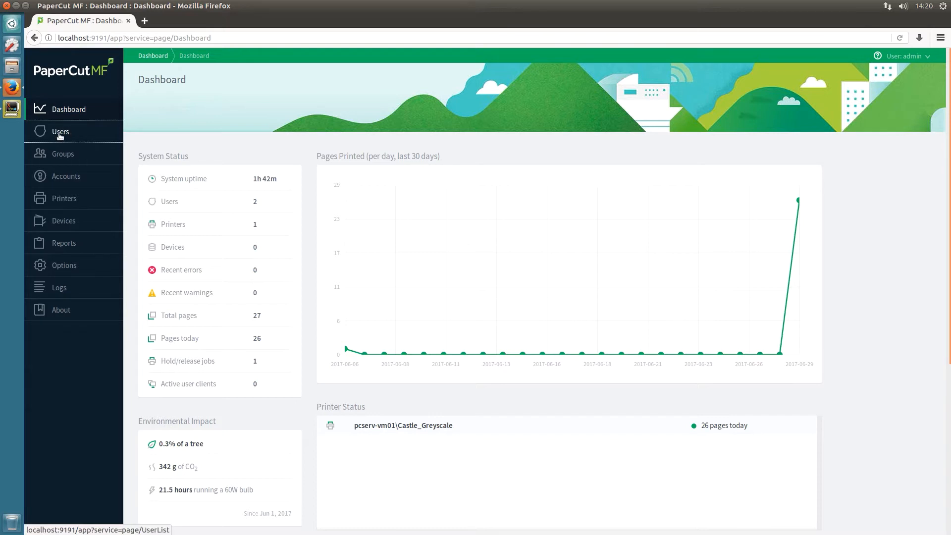
left_click(59, 132)
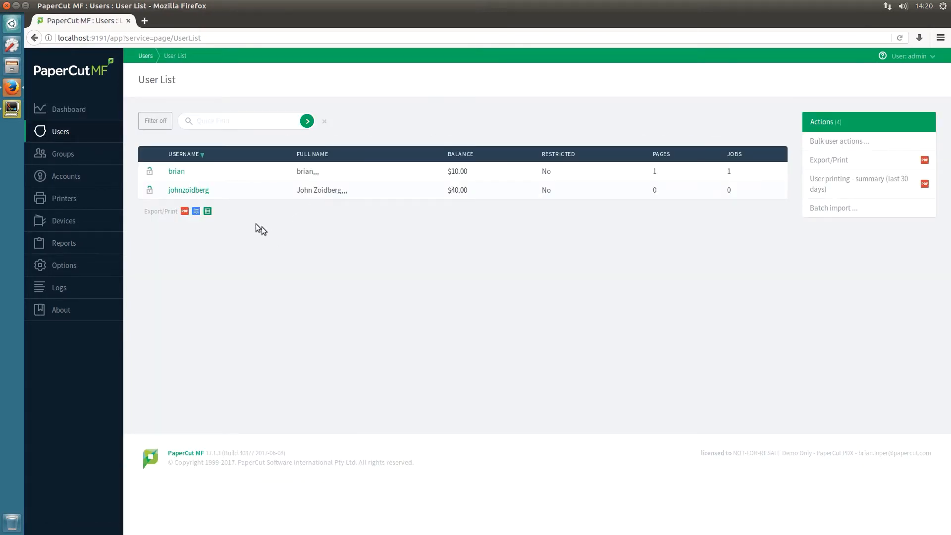
left_click(188, 190)
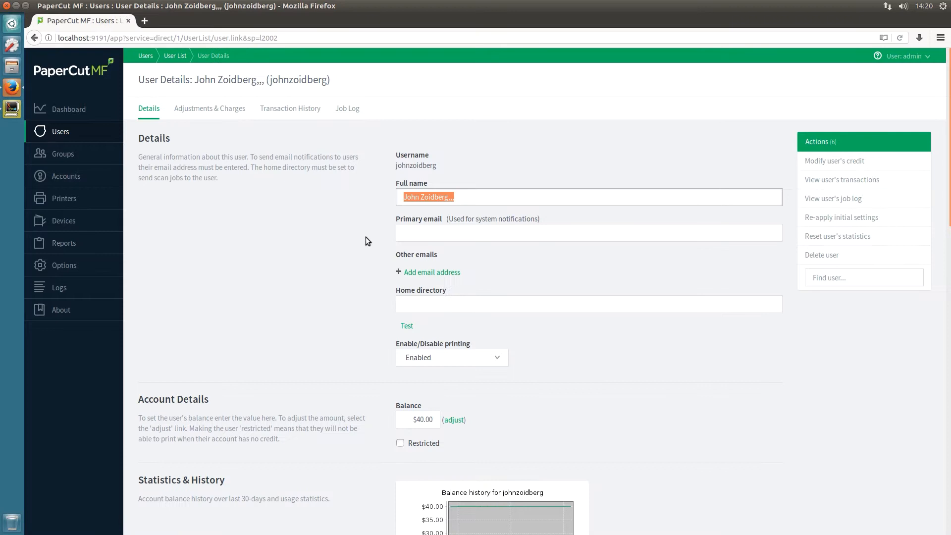
mouse_move(402, 168)
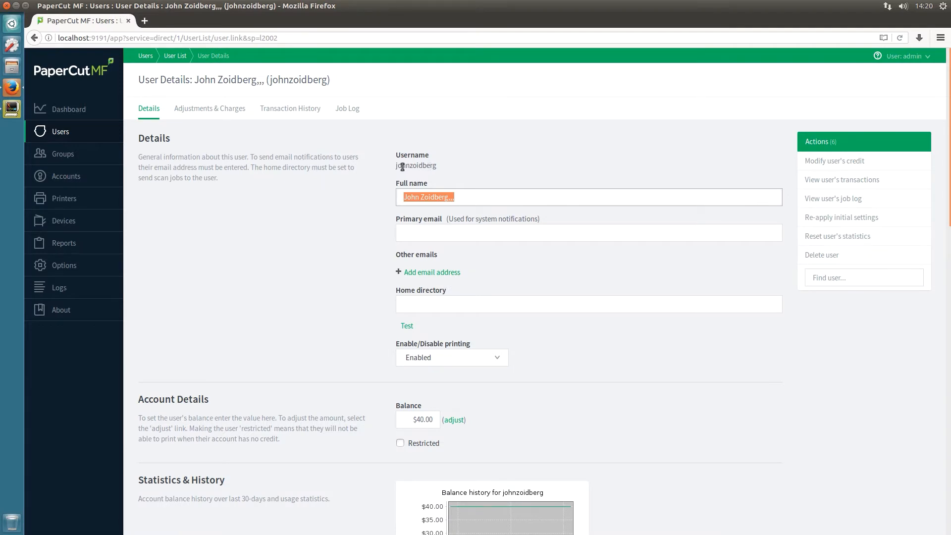
double_click(416, 165)
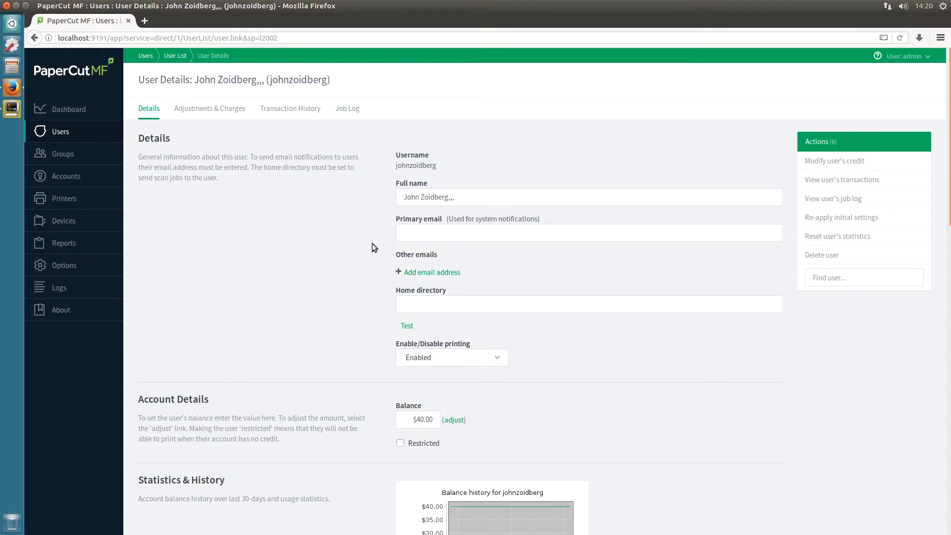
mouse_move(108, 136)
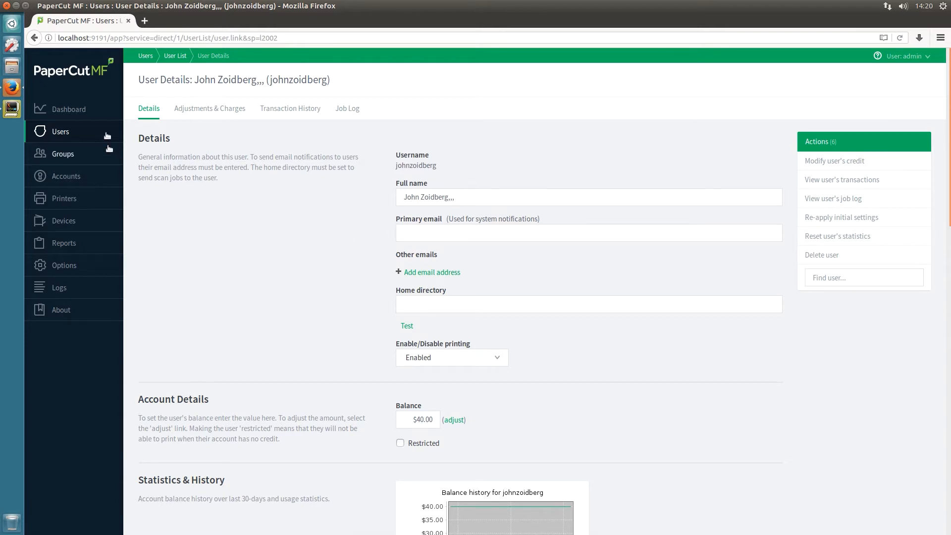
mouse_move(65, 264)
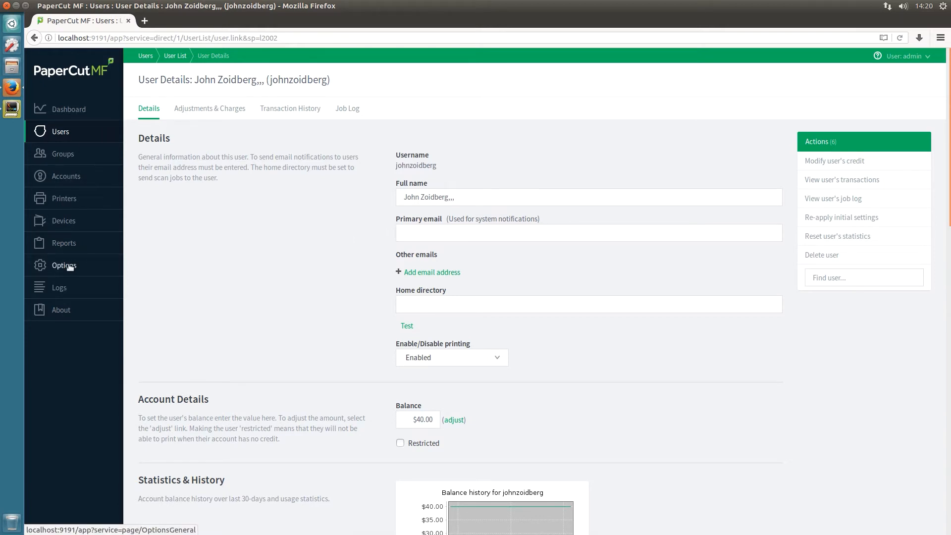
Tick Enable username aliasing in the Advanced options and apply the change
left_click(64, 265)
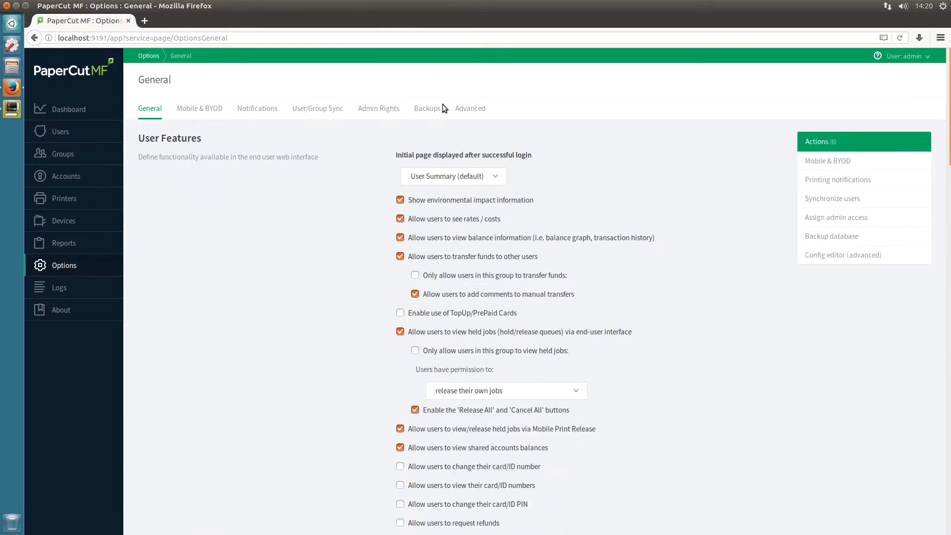
left_click(470, 108)
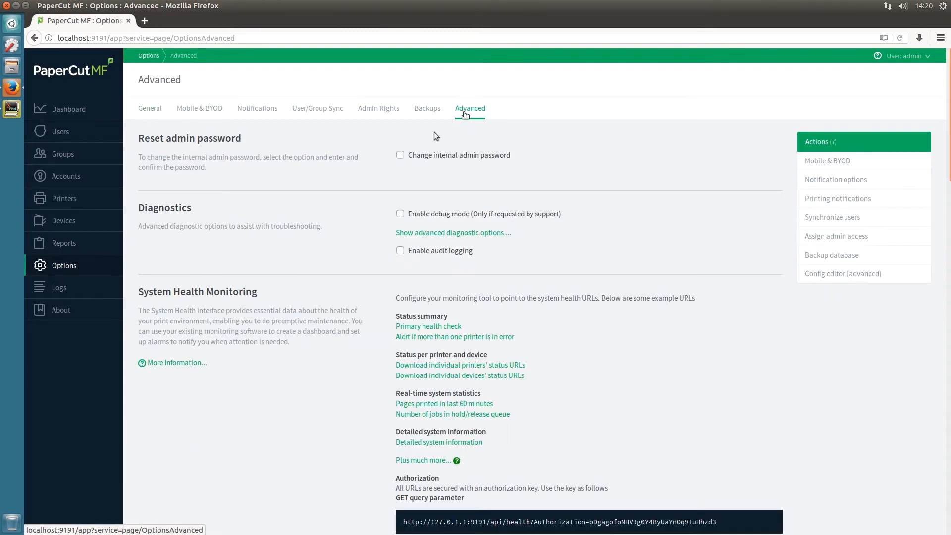
scroll("down", 3)
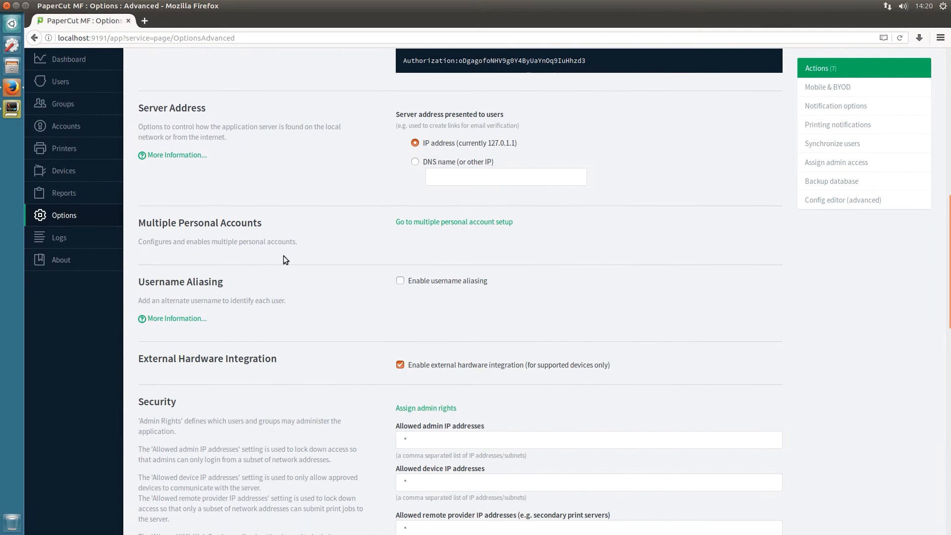
scroll("down", 3)
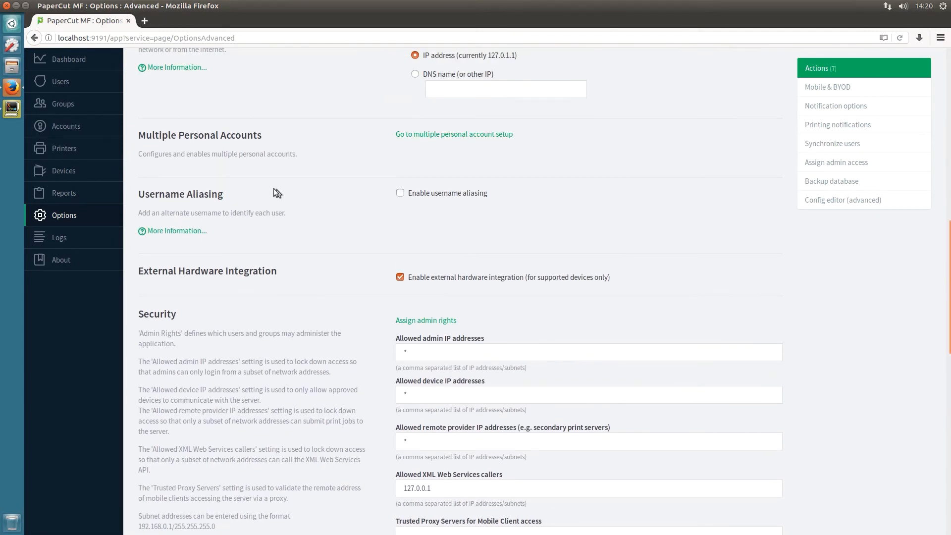
left_click(400, 192)
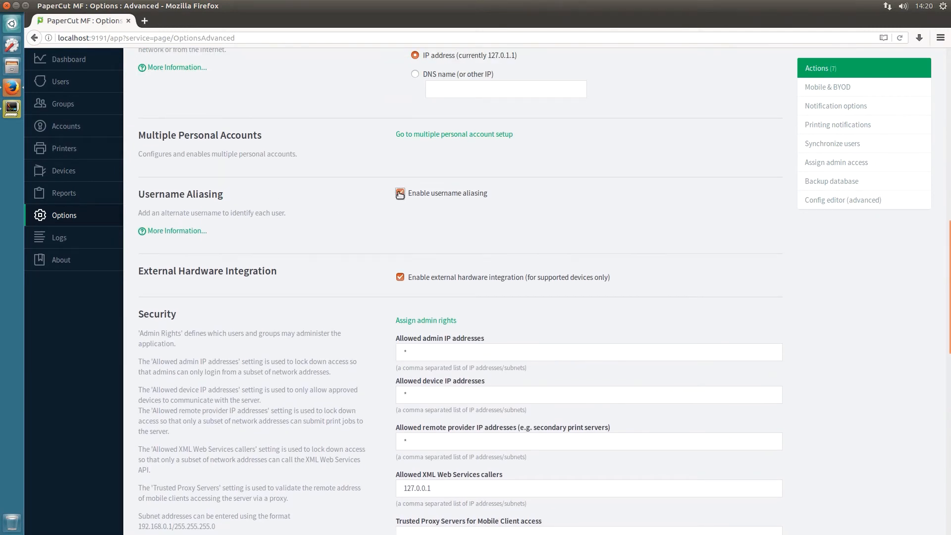
scroll("down", 3)
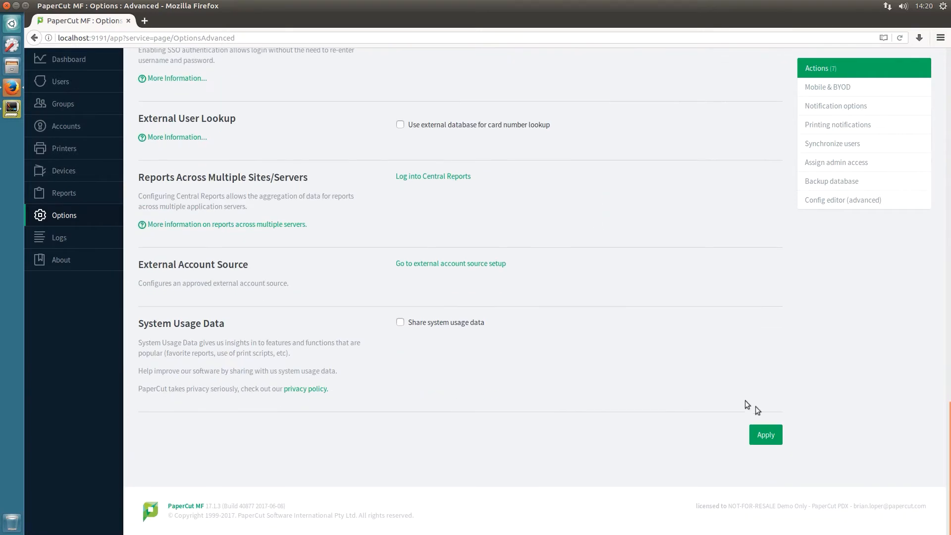
left_click(765, 434)
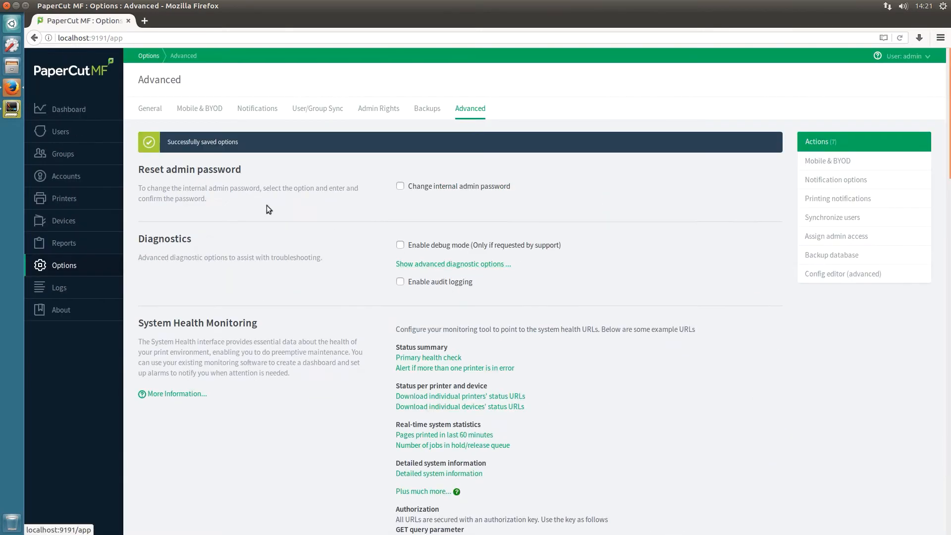
Set johnzoidberg's Username alias field to 'jzoidberg' and save the account with OK
left_click(61, 132)
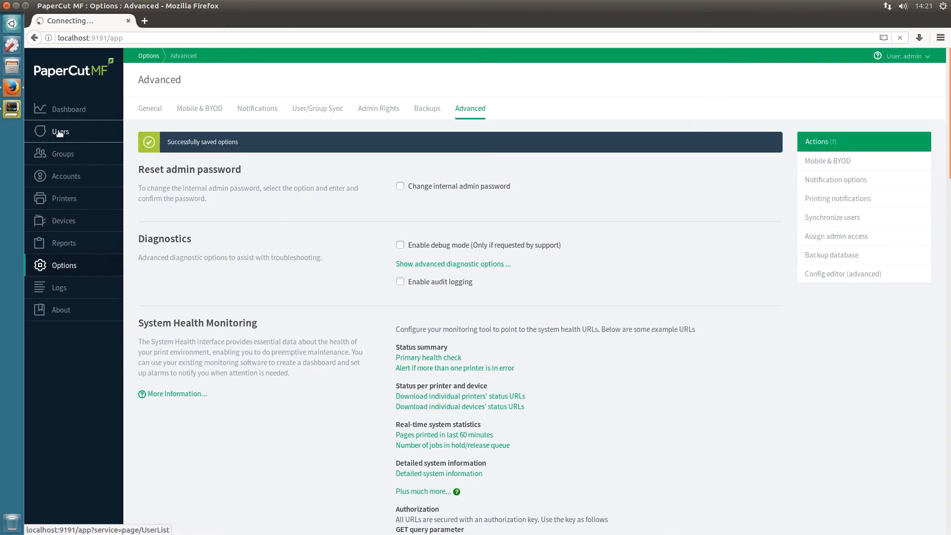
left_click(60, 132)
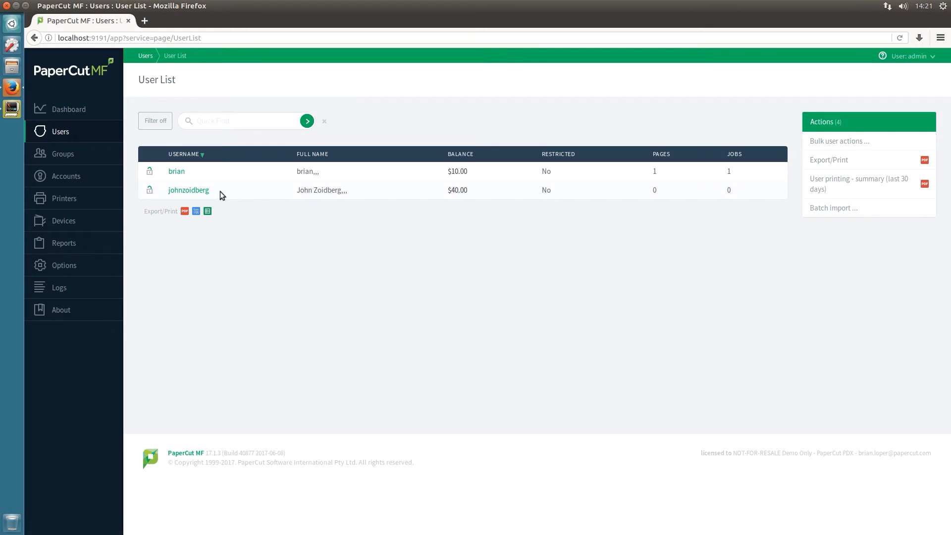
left_click(189, 189)
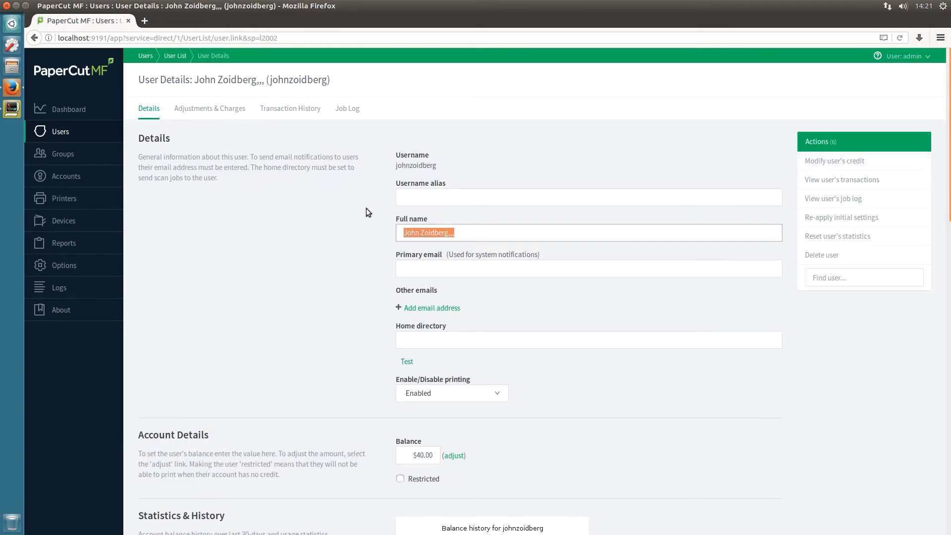
mouse_move(366, 188)
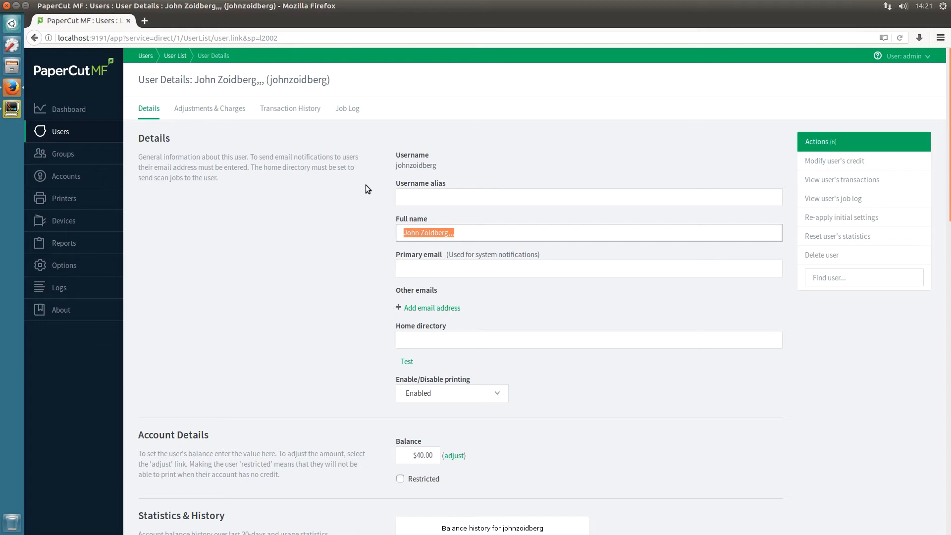
mouse_move(458, 187)
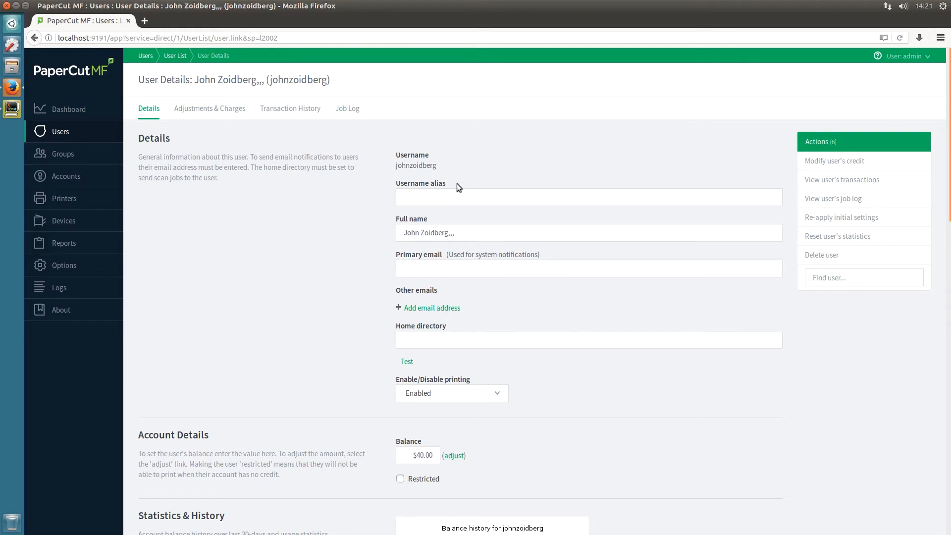
left_click(588, 197)
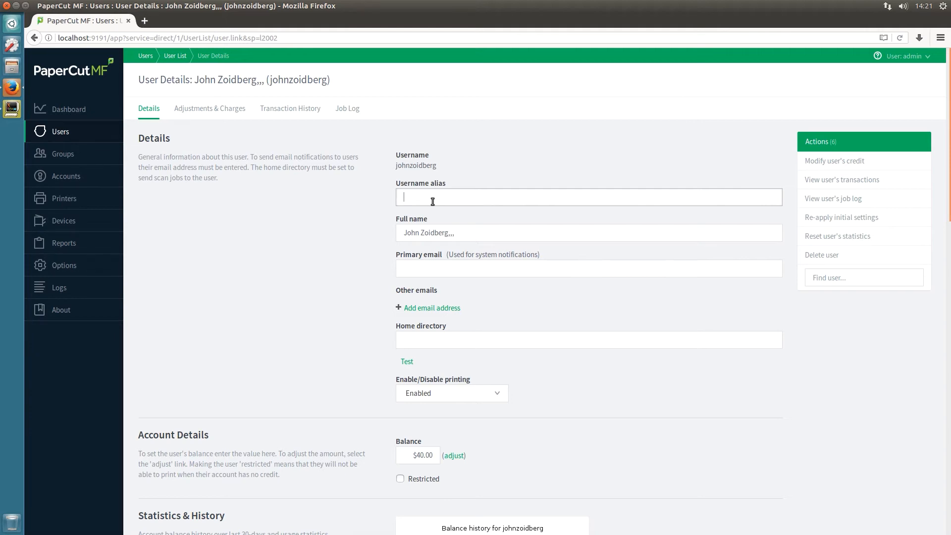
type("jzoidberg")
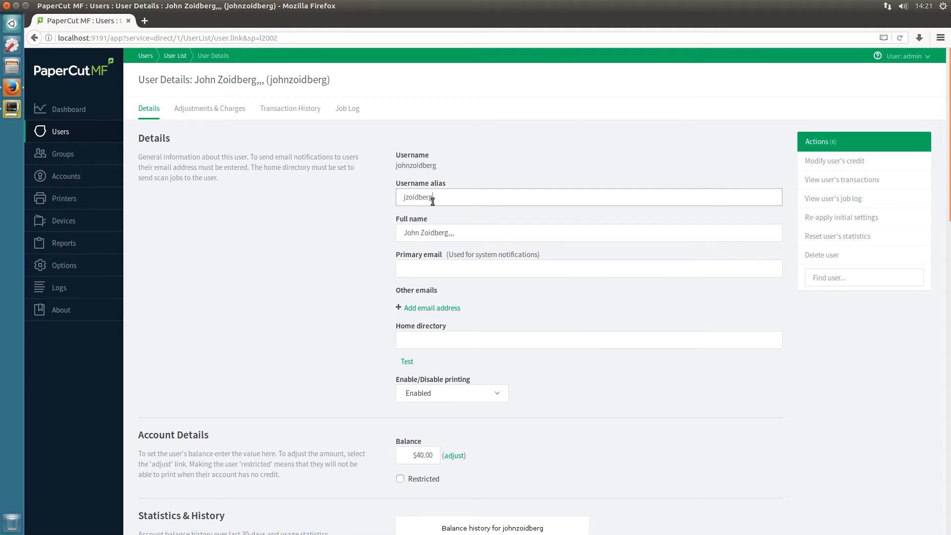
scroll("down", 3)
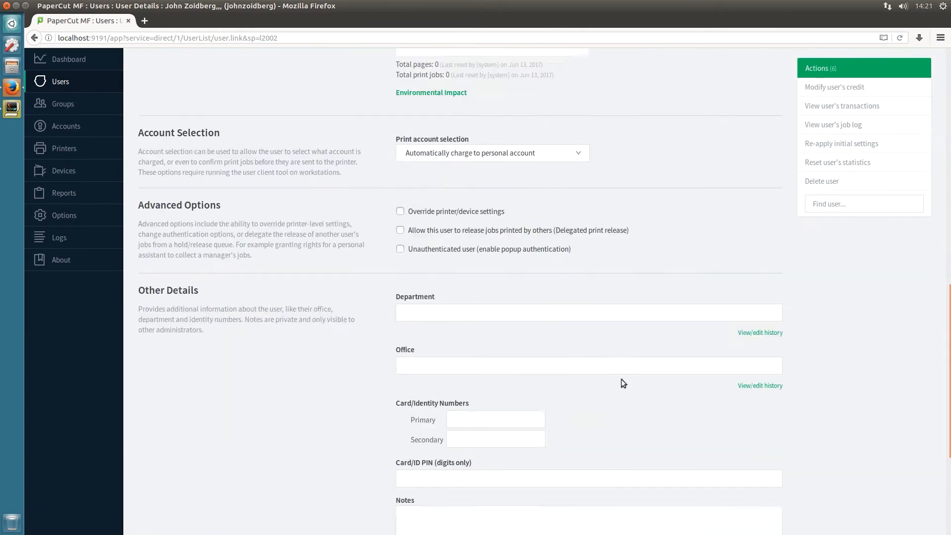
left_click(730, 407)
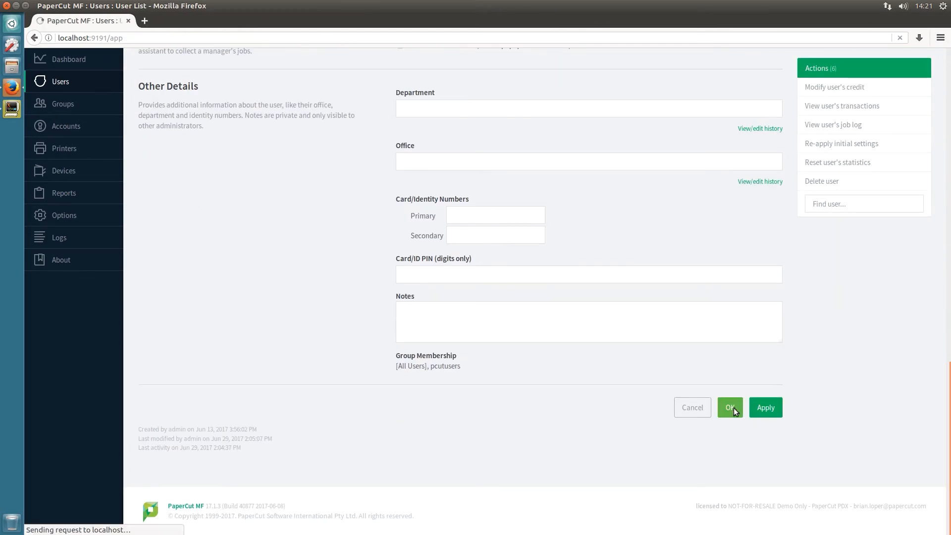
left_click(729, 407)
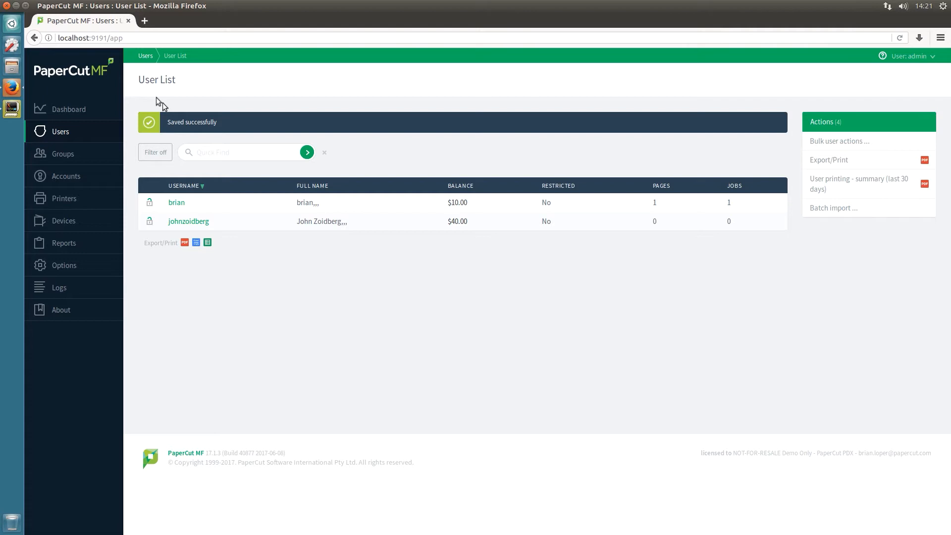
mouse_move(846, 33)
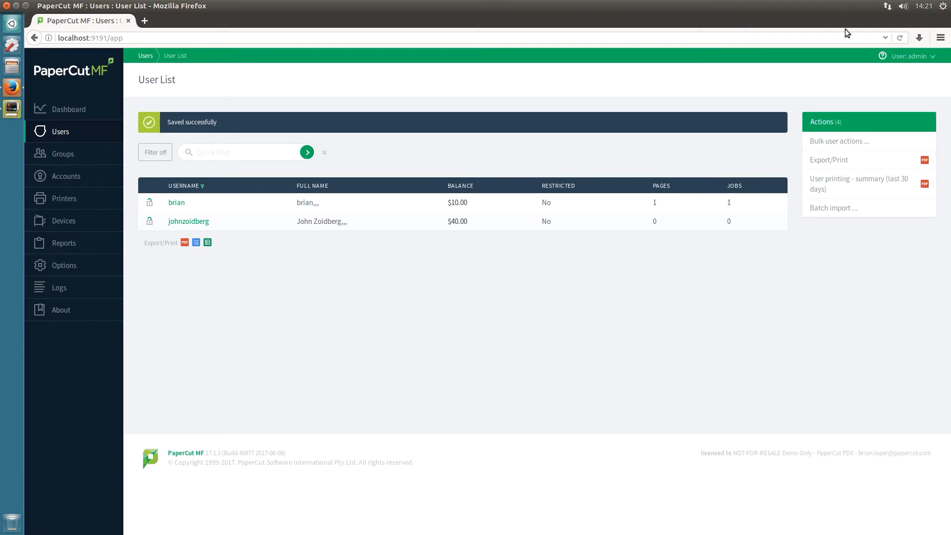
Open the Ubuntu system menu to list switchable accounts, including jzoidberg
left_click(945, 5)
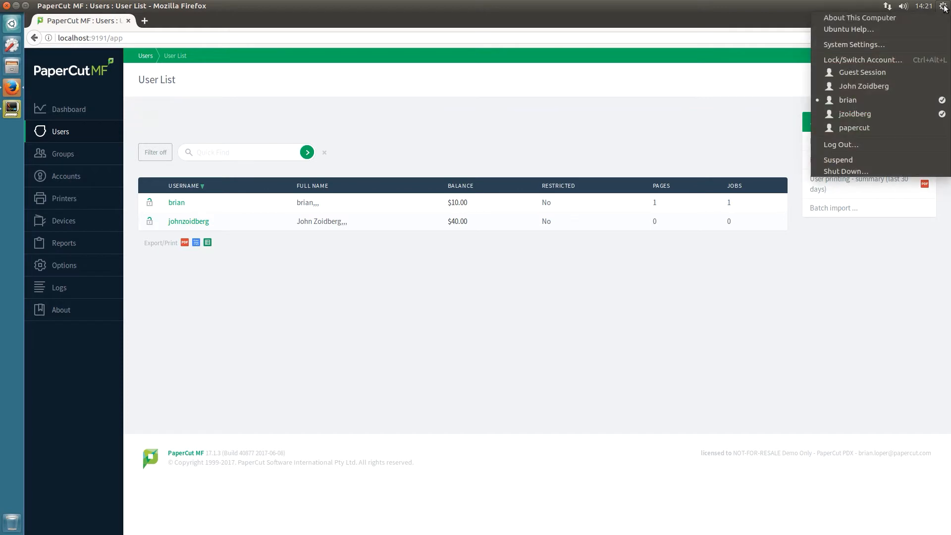
mouse_move(854, 114)
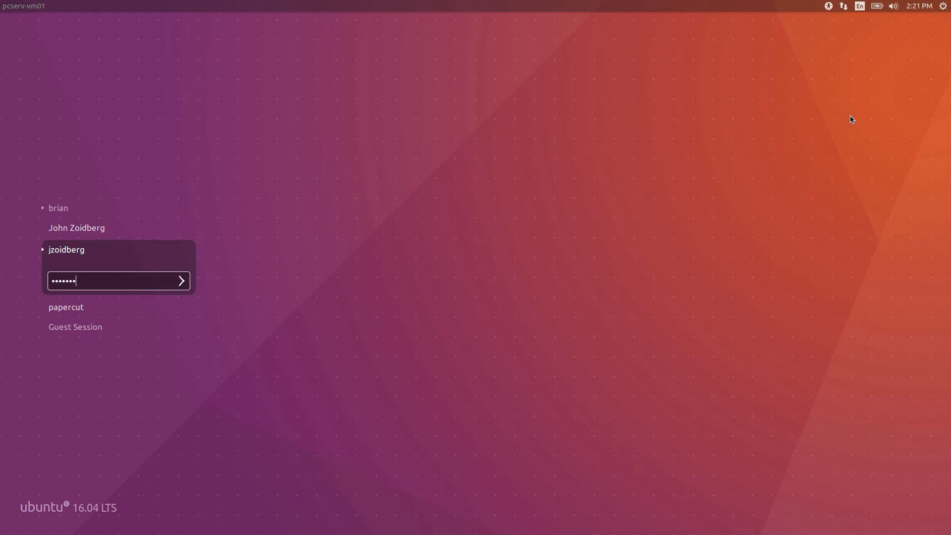
Sign in to Ubuntu as jzoidberg and open the security whitepaper PDF on the desktop
left_click(180, 280)
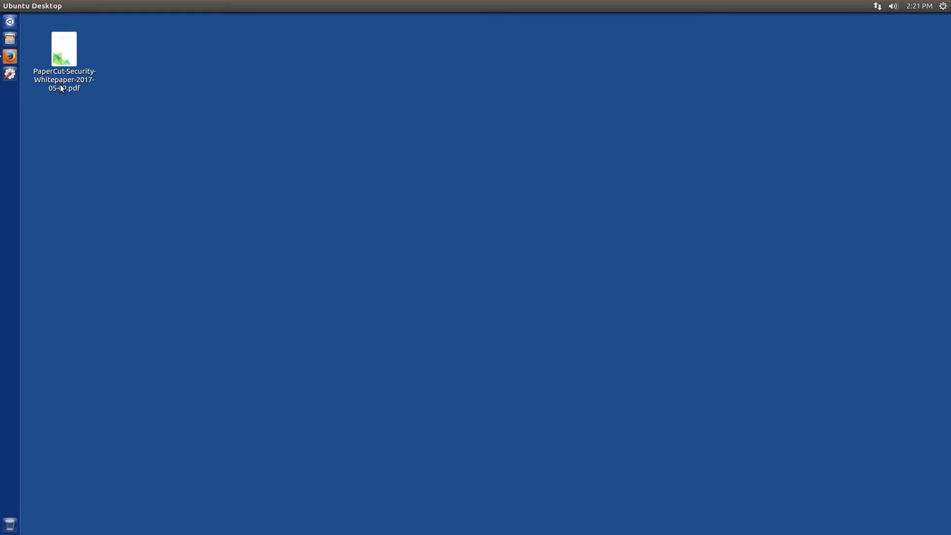
double_click(63, 50)
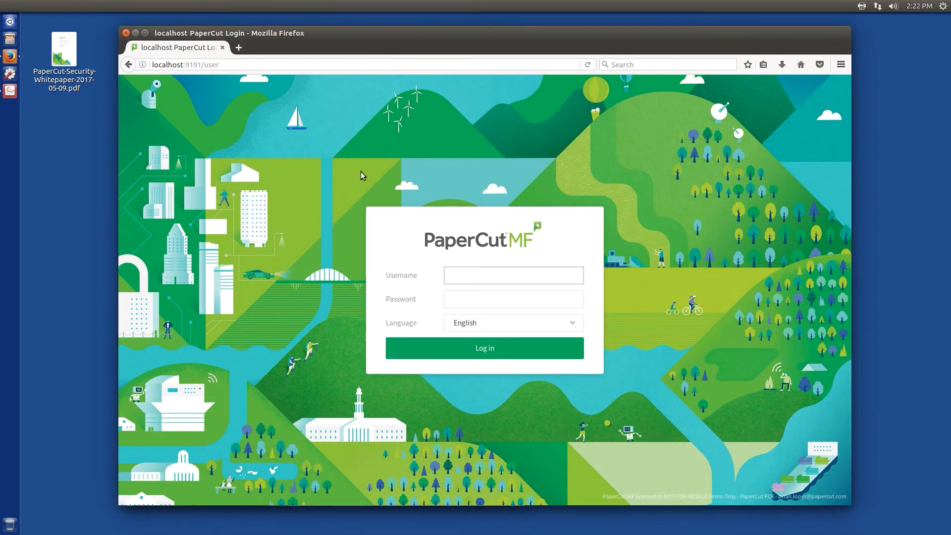
Log in to the PaperCut user portal as jzoidberg and view Jobs Pending Release
left_click(513, 275)
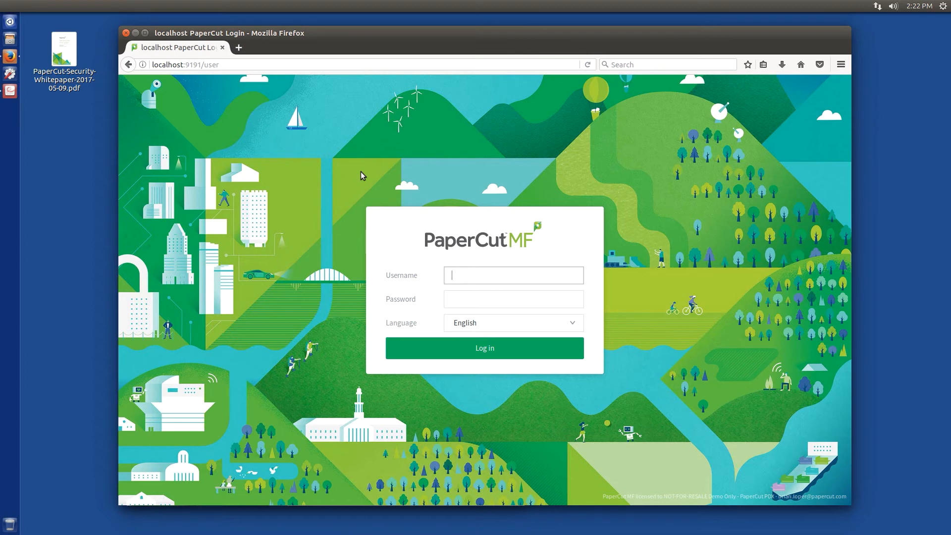
type("jzoidberg")
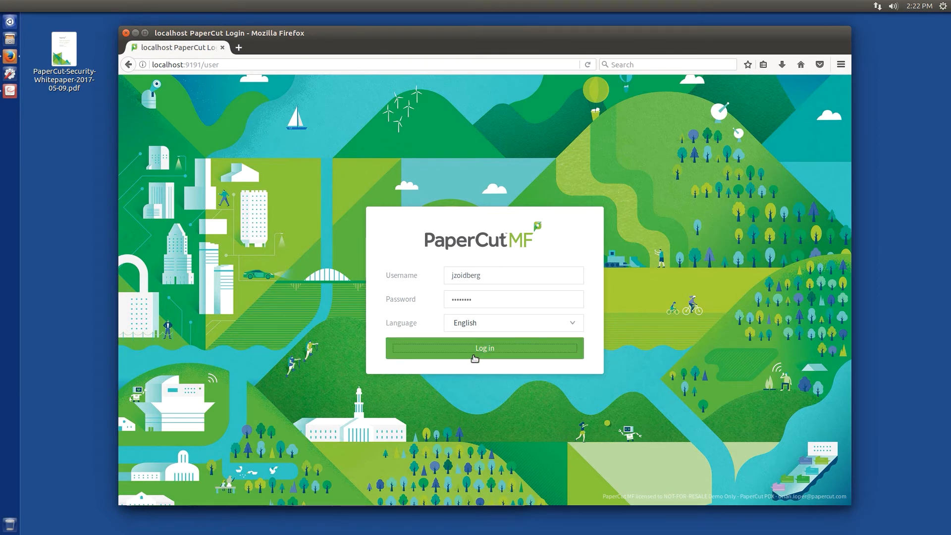
left_click(484, 347)
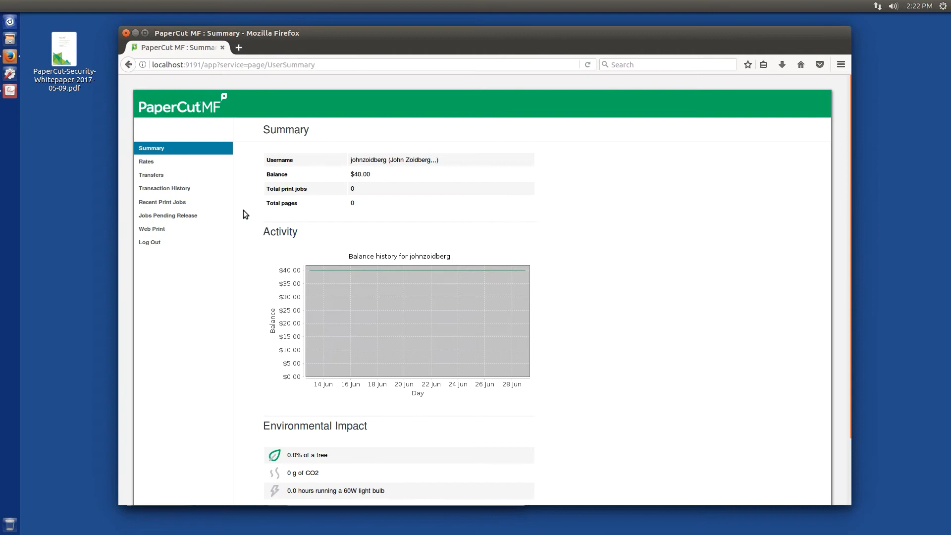
mouse_move(162, 202)
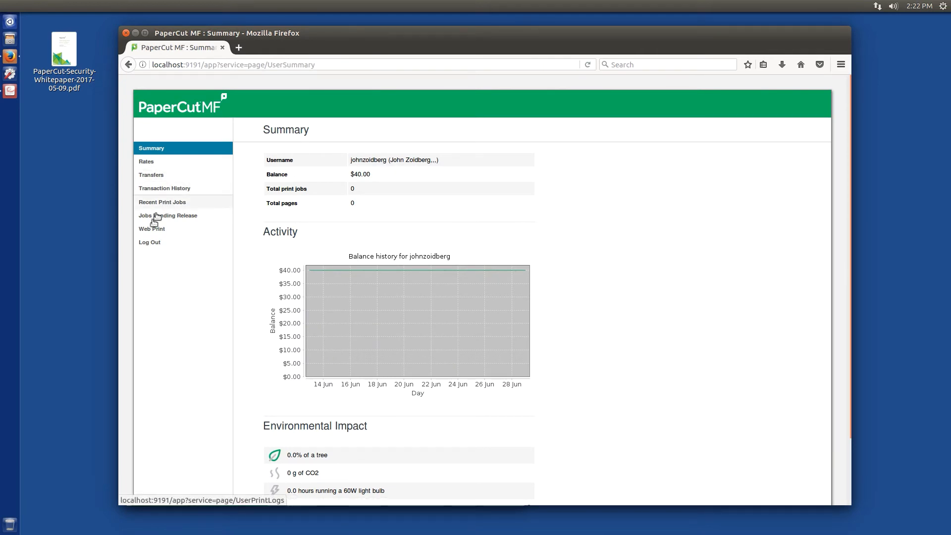
left_click(167, 216)
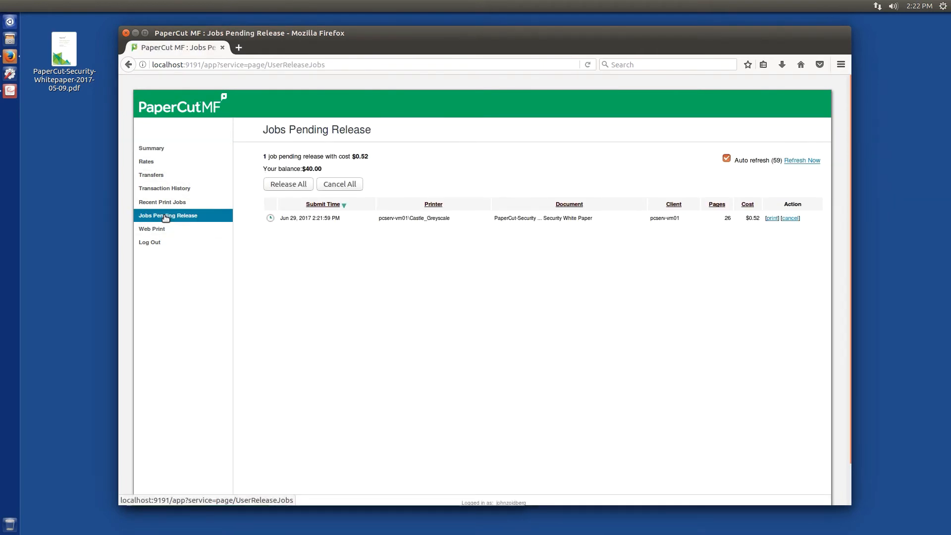
mouse_move(370, 220)
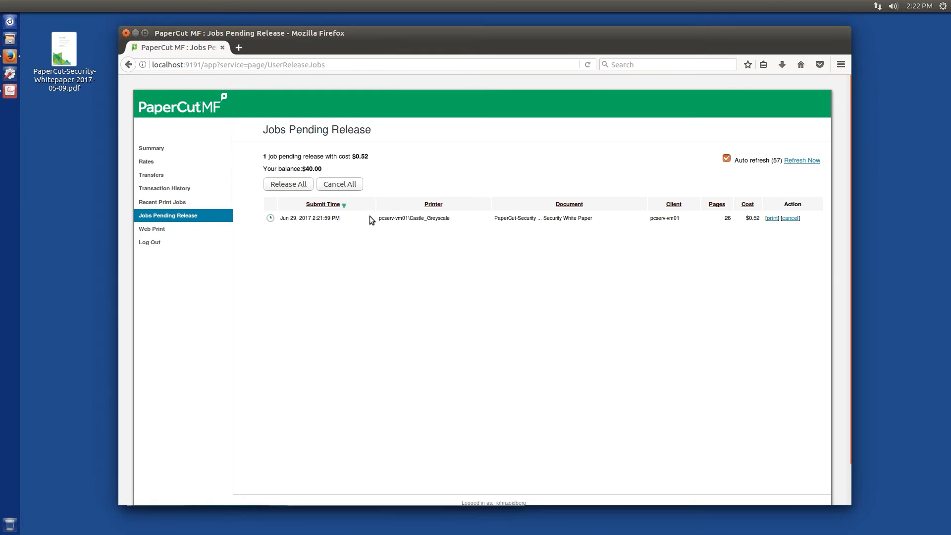
Release the whitepaper job, log out of PaperCut, and open the Ubuntu session menu
left_click(772, 218)
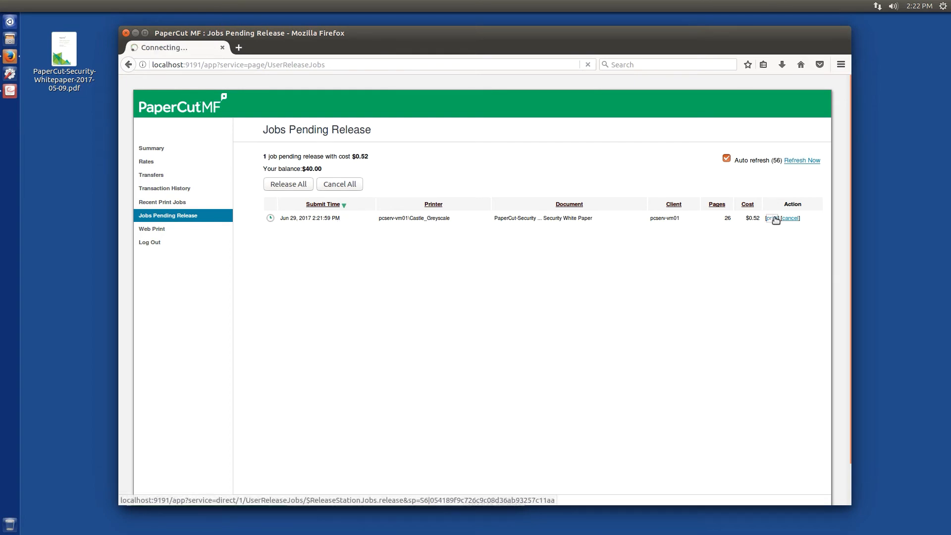
left_click(772, 218)
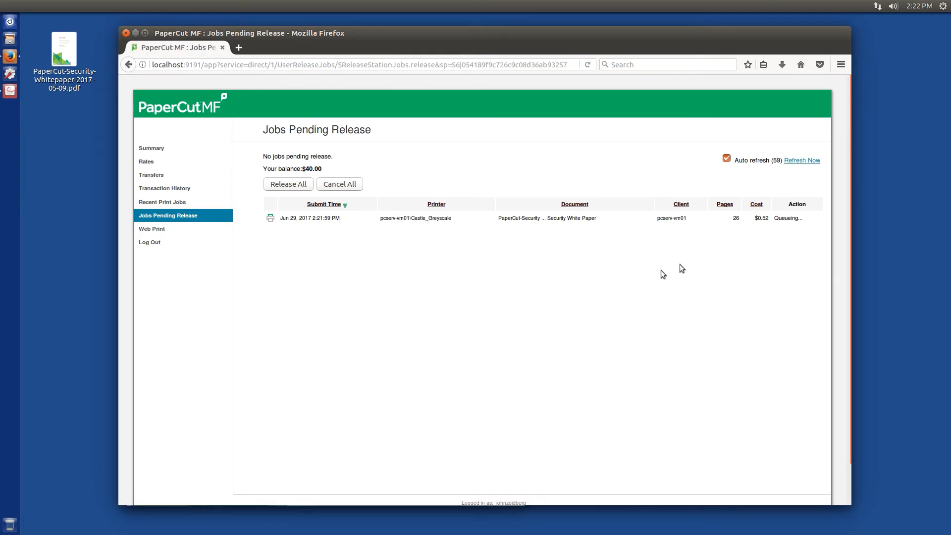
left_click(148, 242)
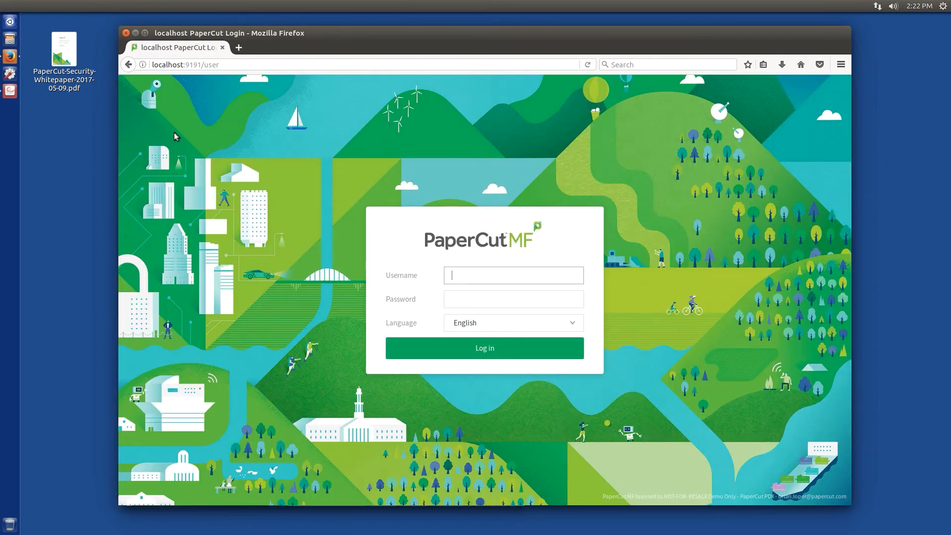
mouse_move(934, 29)
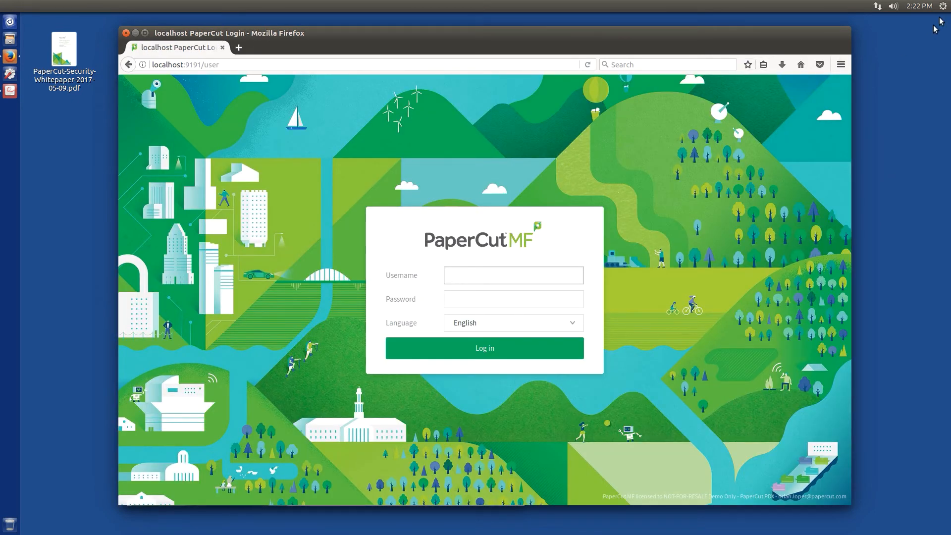
left_click(941, 6)
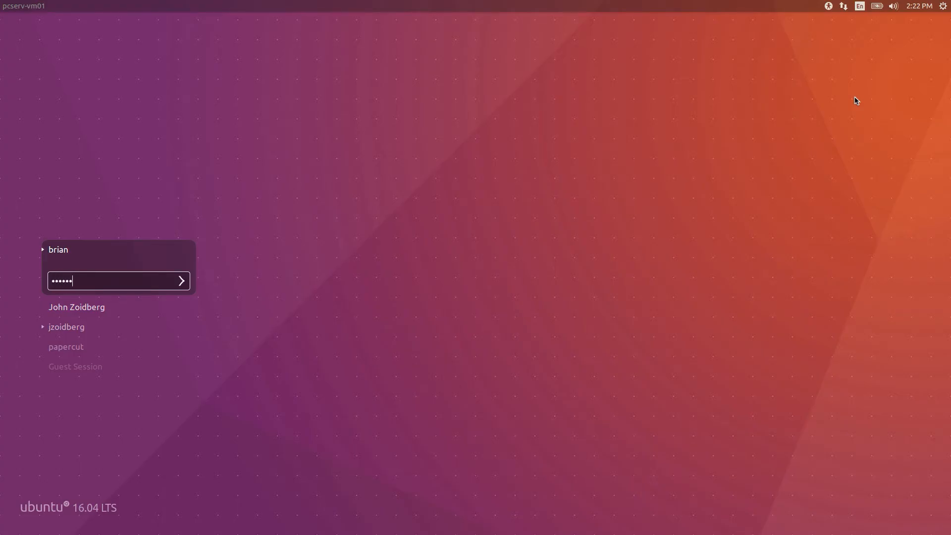
Sign in as brian and view johnzoidberg's Job Log tab in PaperCut admin
left_click(180, 280)
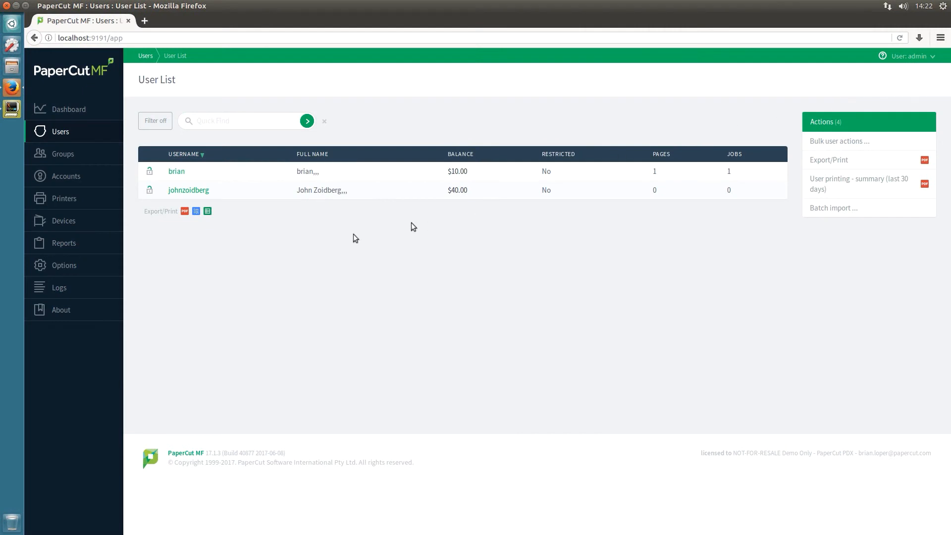
mouse_move(188, 190)
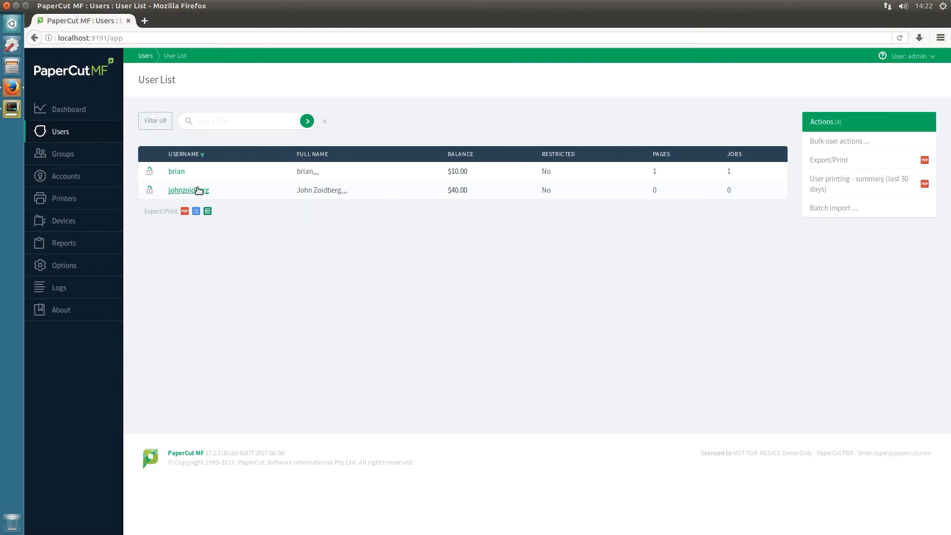
left_click(188, 190)
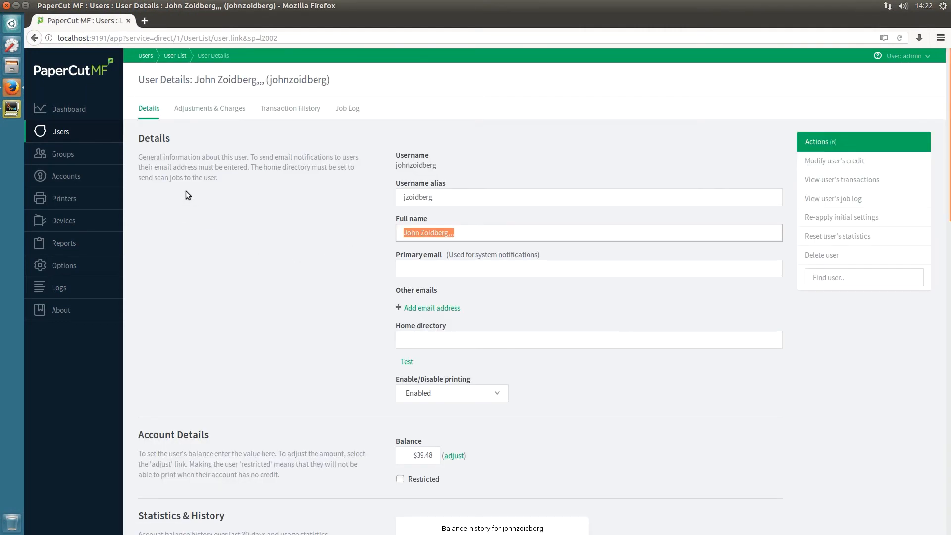
left_click(346, 108)
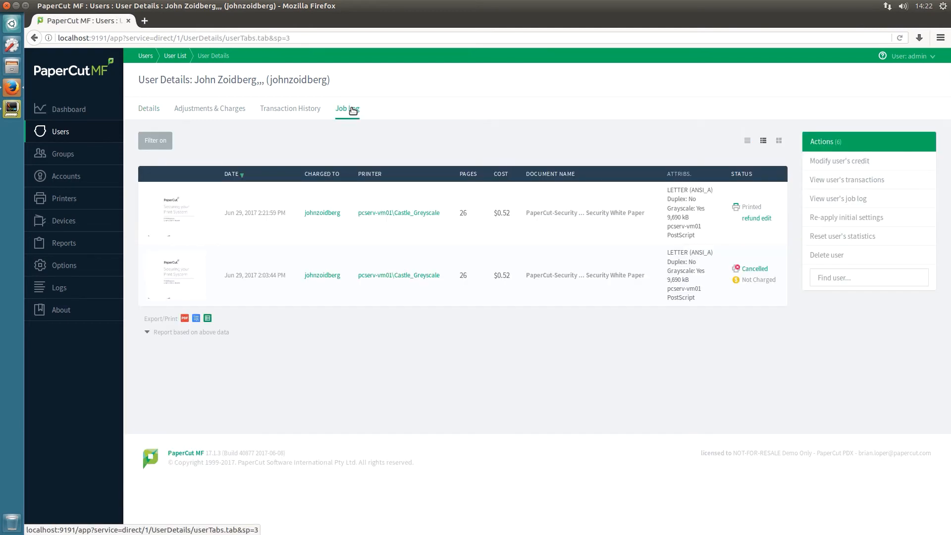
mouse_move(275, 198)
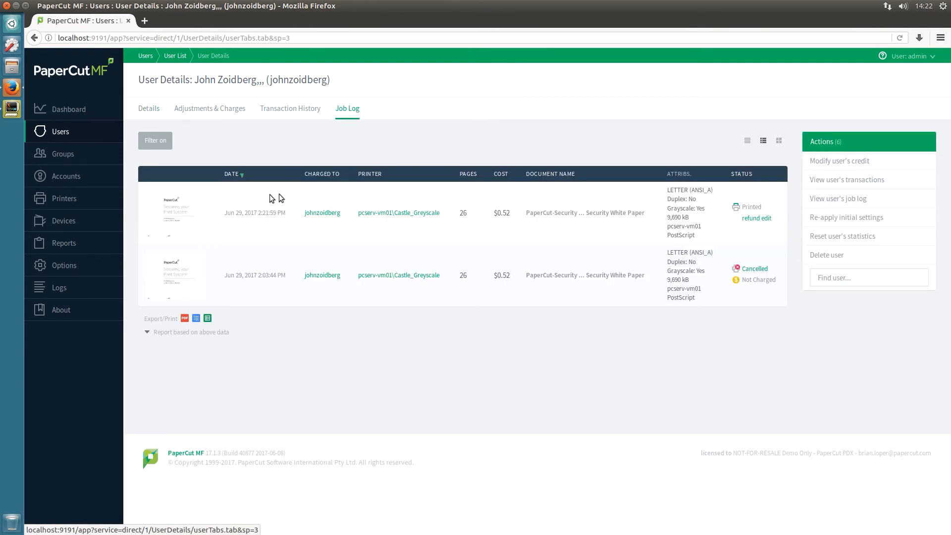
mouse_move(440, 240)
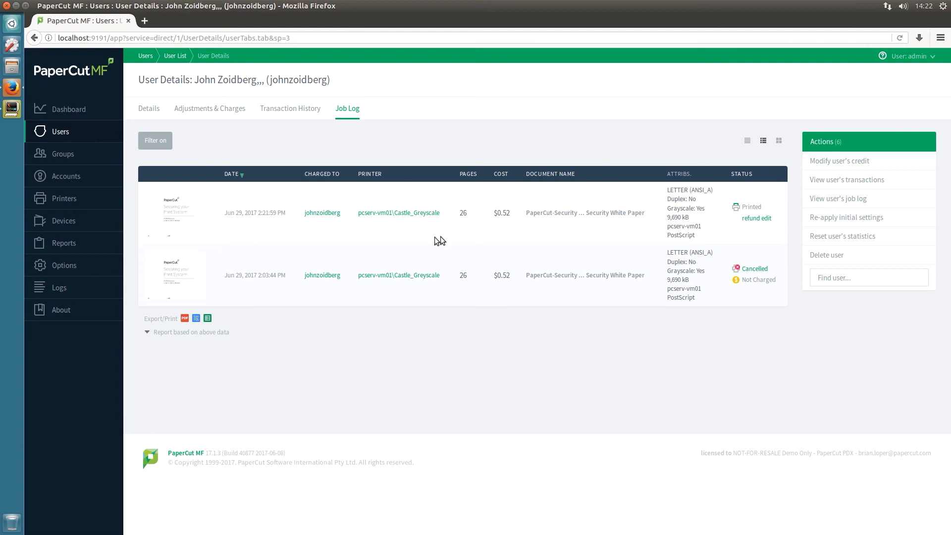
mouse_move(259, 235)
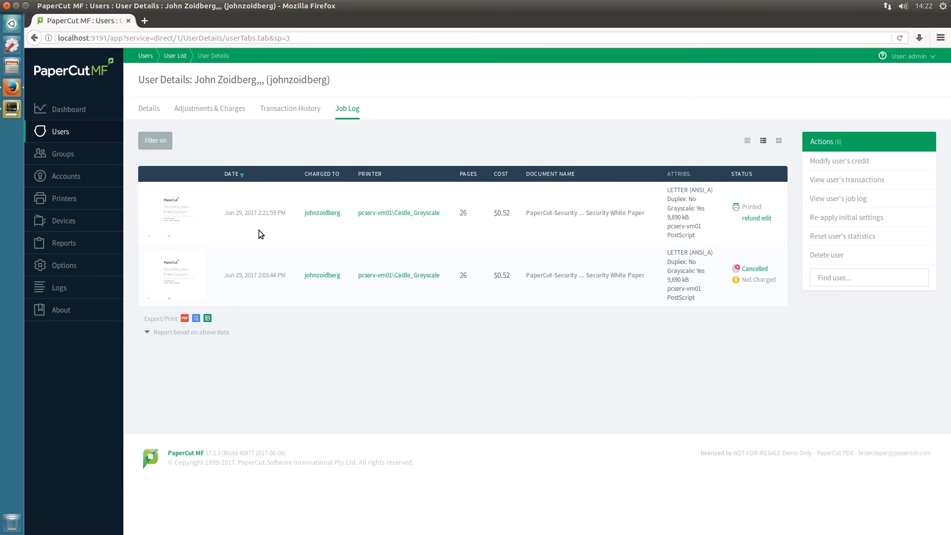
mouse_move(344, 235)
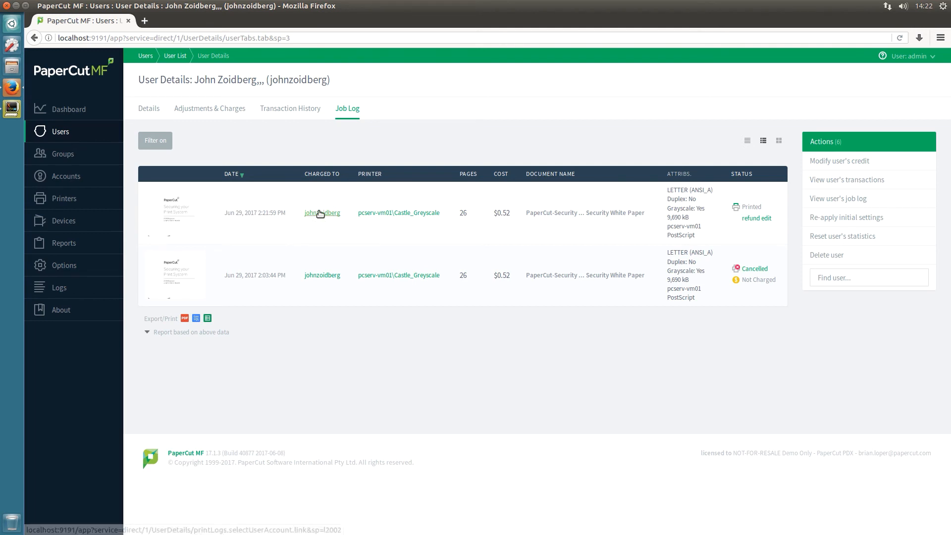
mouse_move(322, 212)
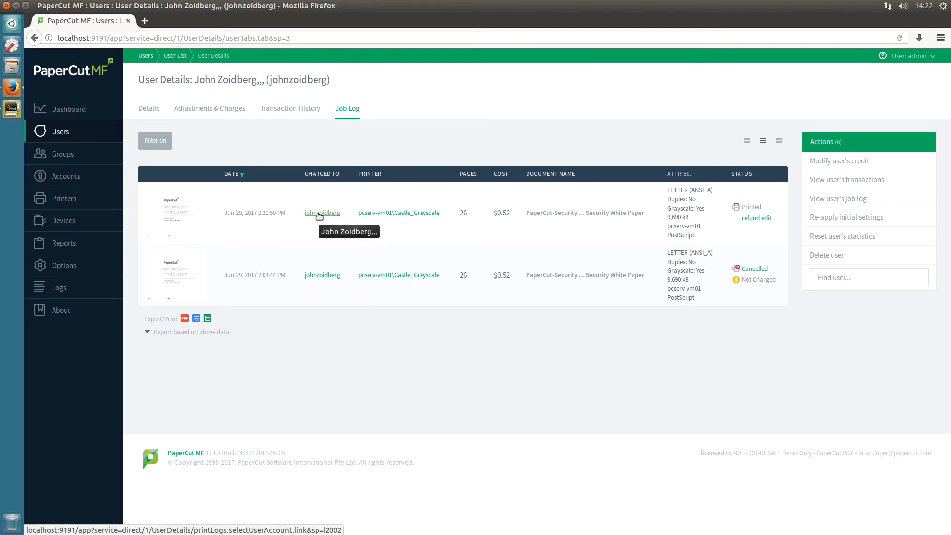
left_click(322, 213)
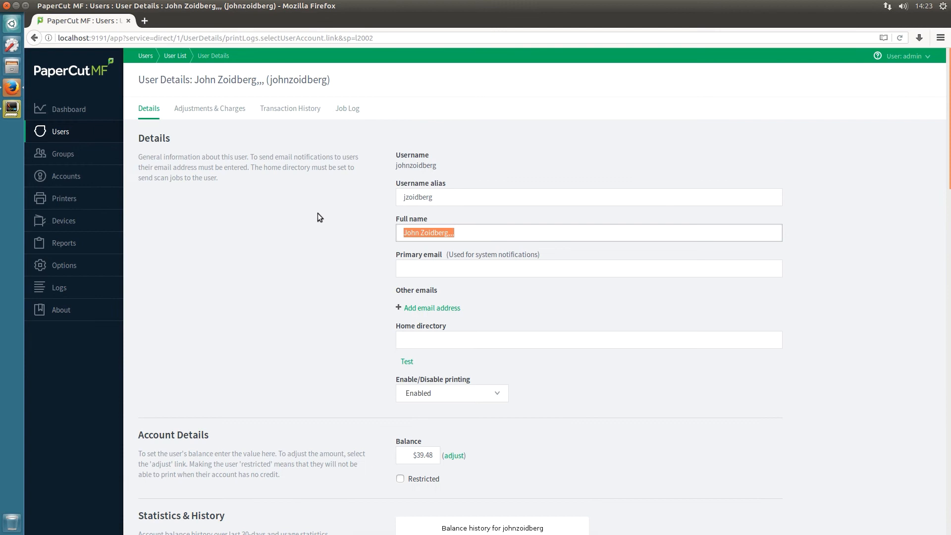
left_click(347, 108)
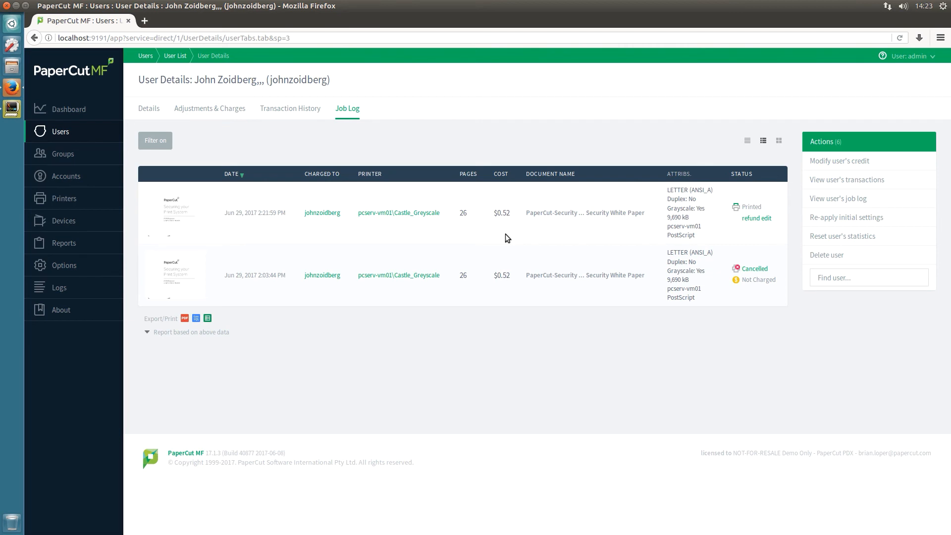
mouse_move(388, 133)
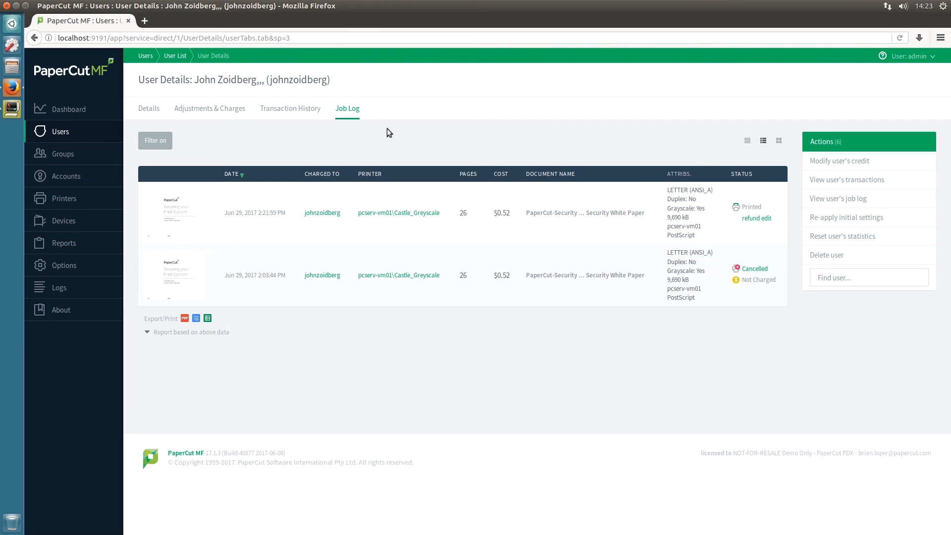
mouse_move(278, 150)
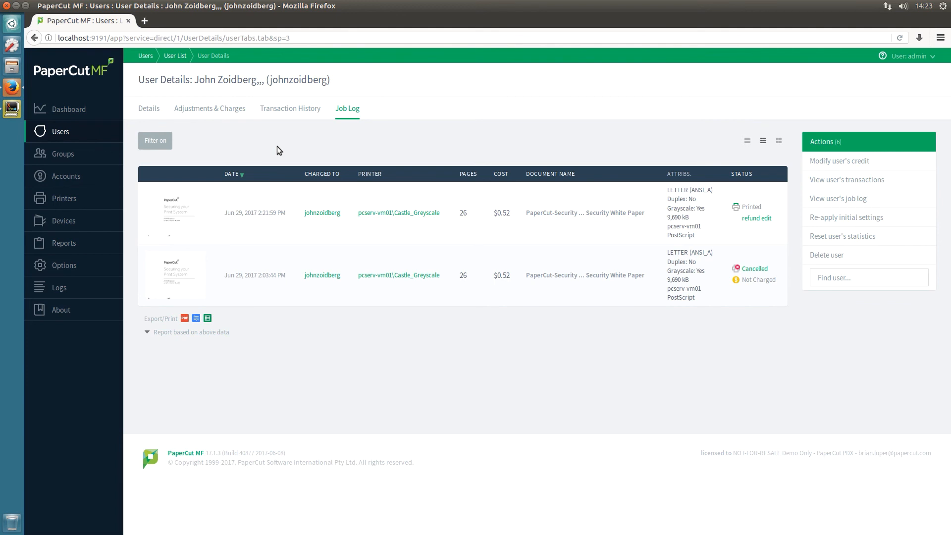
mouse_move(369, 143)
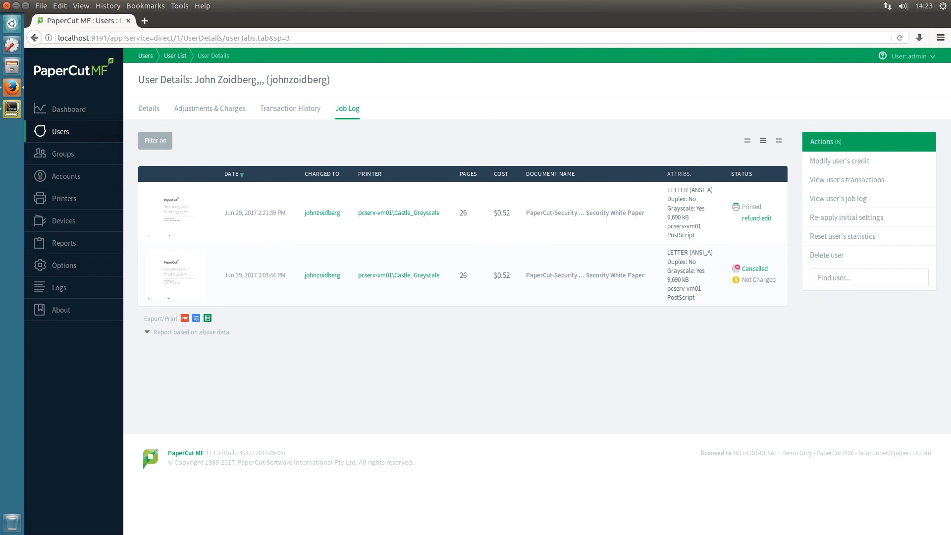
left_click(155, 140)
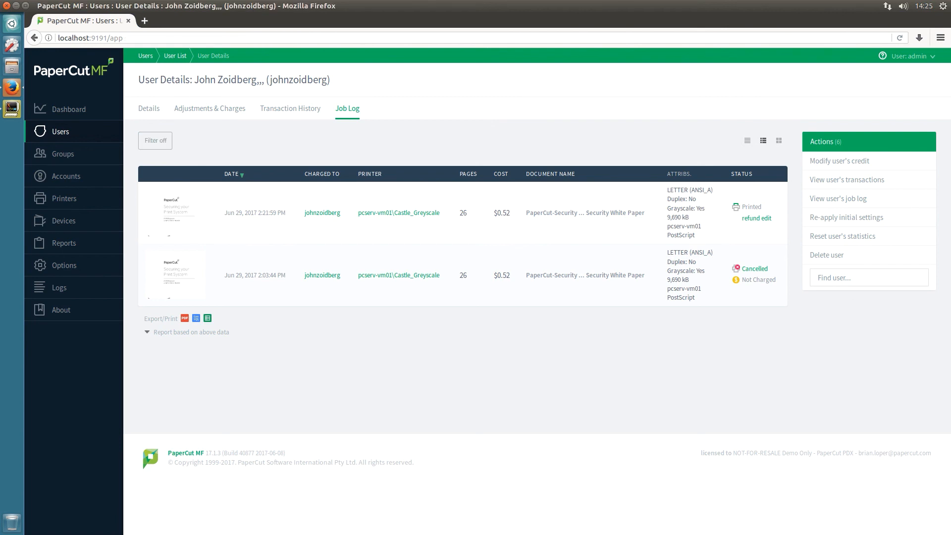